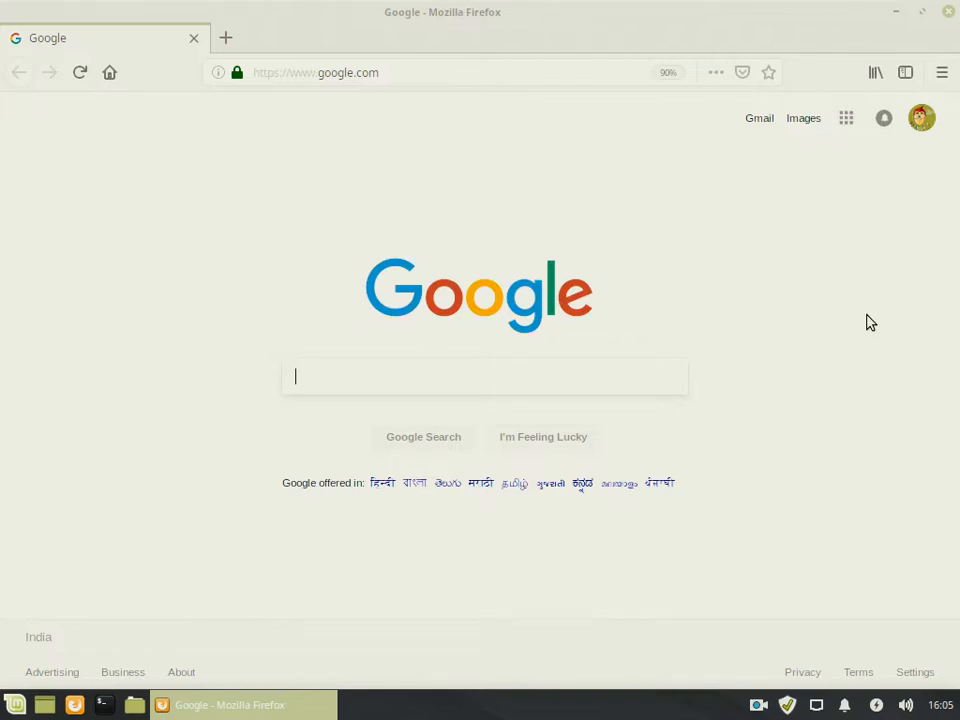
Search Google for 'blender' and reach the blender.org Blender 2.80 page
type("blender")
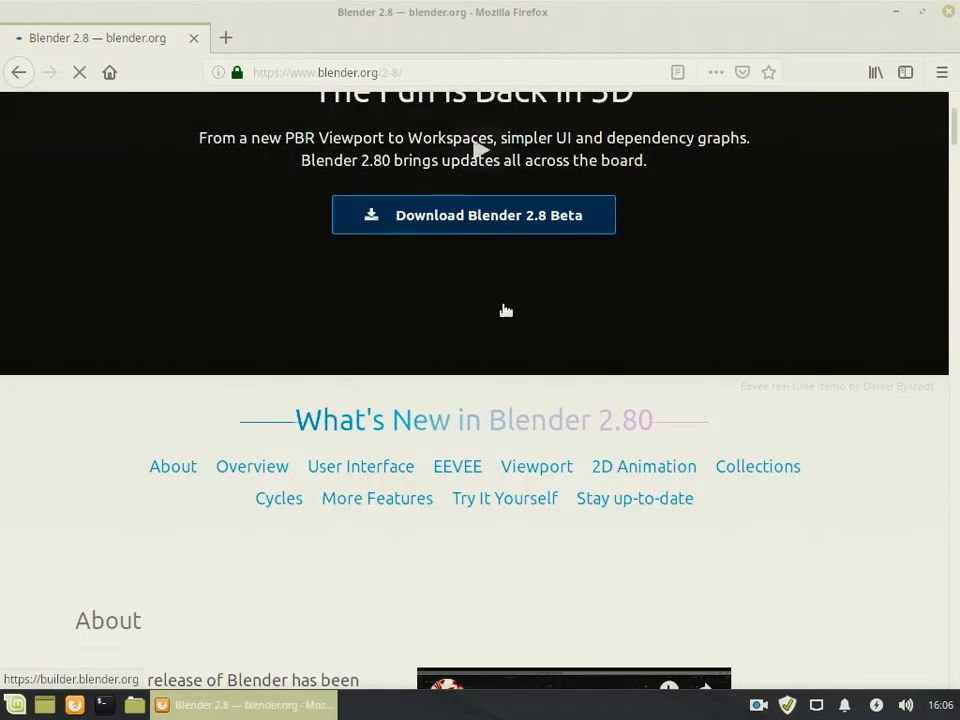
Go to the Blender 2.8 Beta experimental builds page and show the Linux builds list
left_click(472, 214)
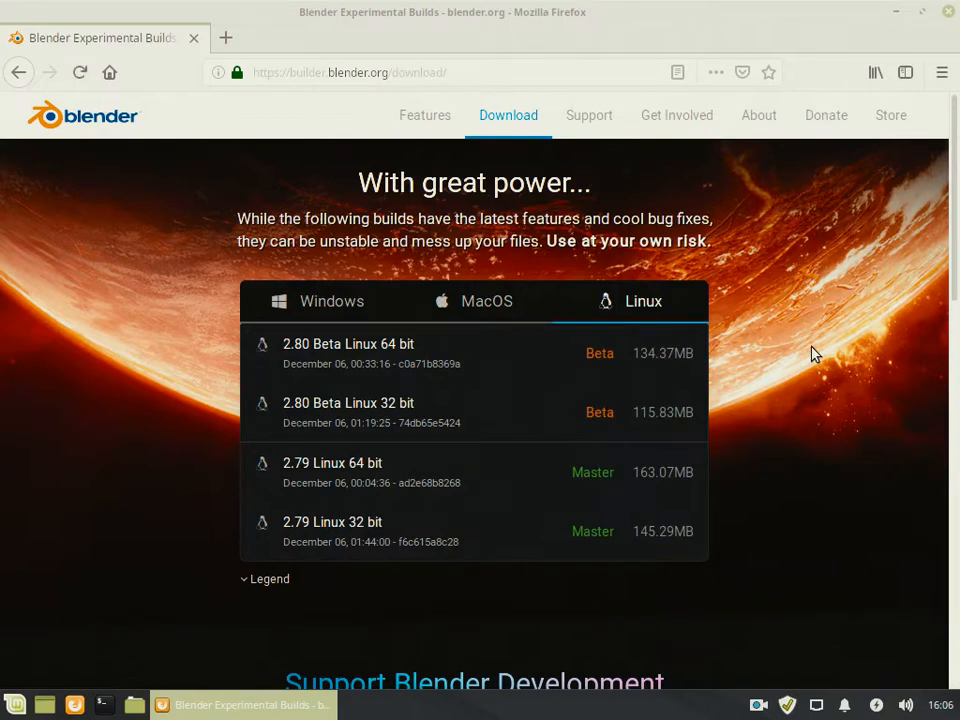
left_click(486, 300)
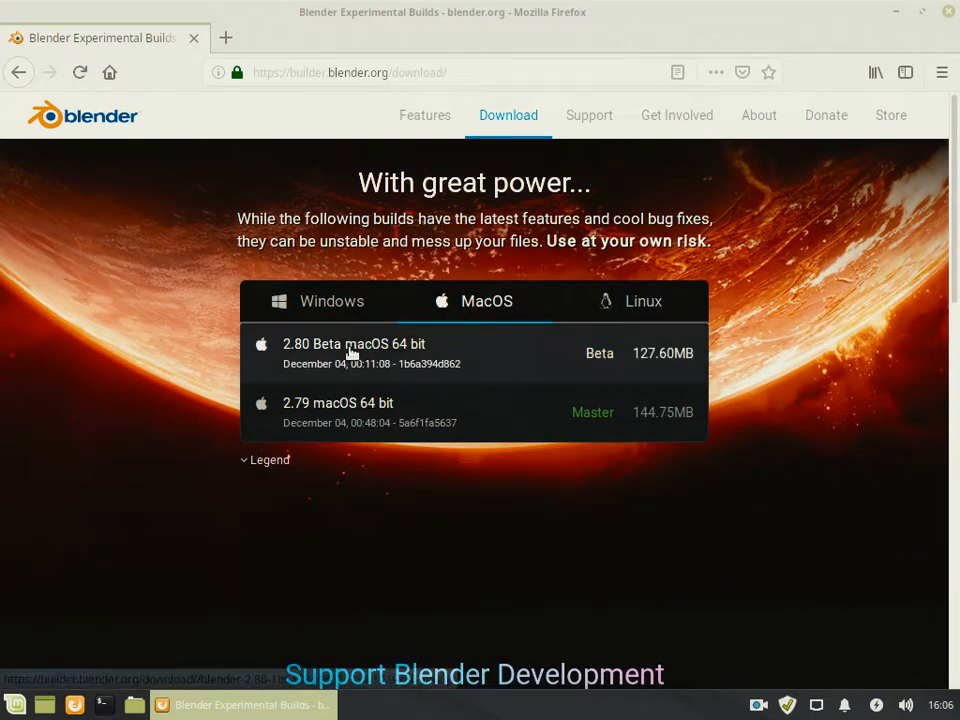
left_click(644, 300)
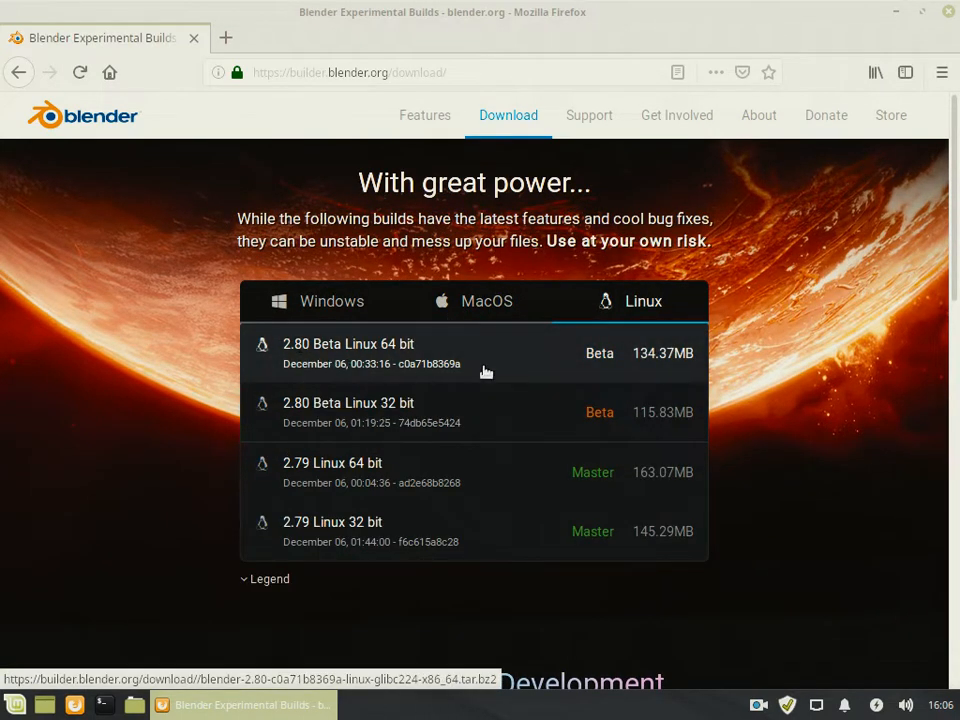
Download the 2.80 Beta Linux 64 bit archive, saving it as a file
left_click(348, 352)
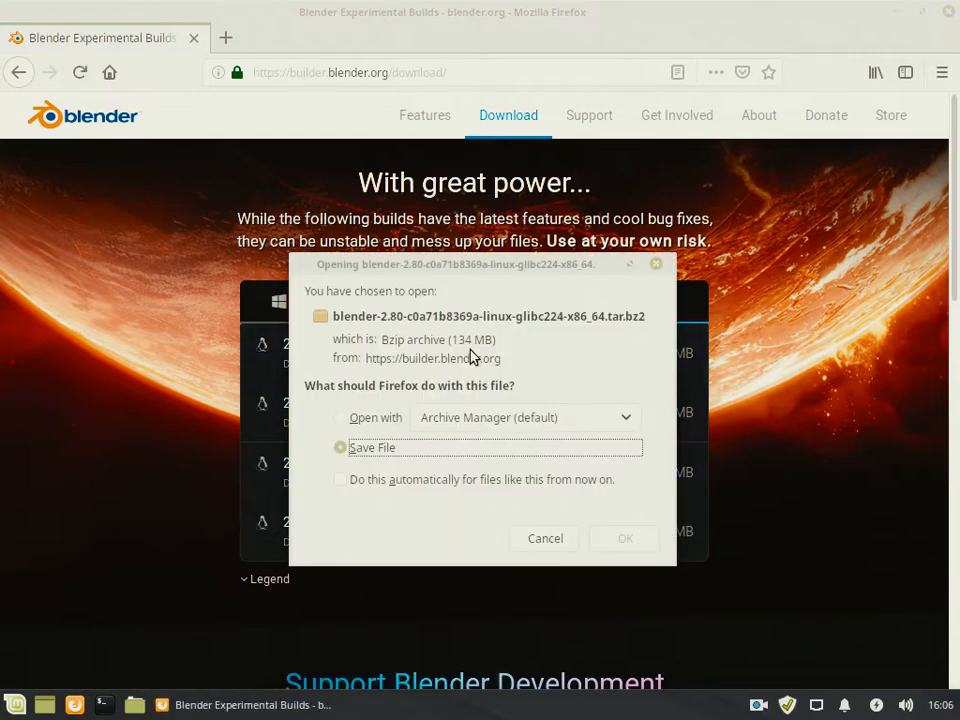
left_click(340, 448)
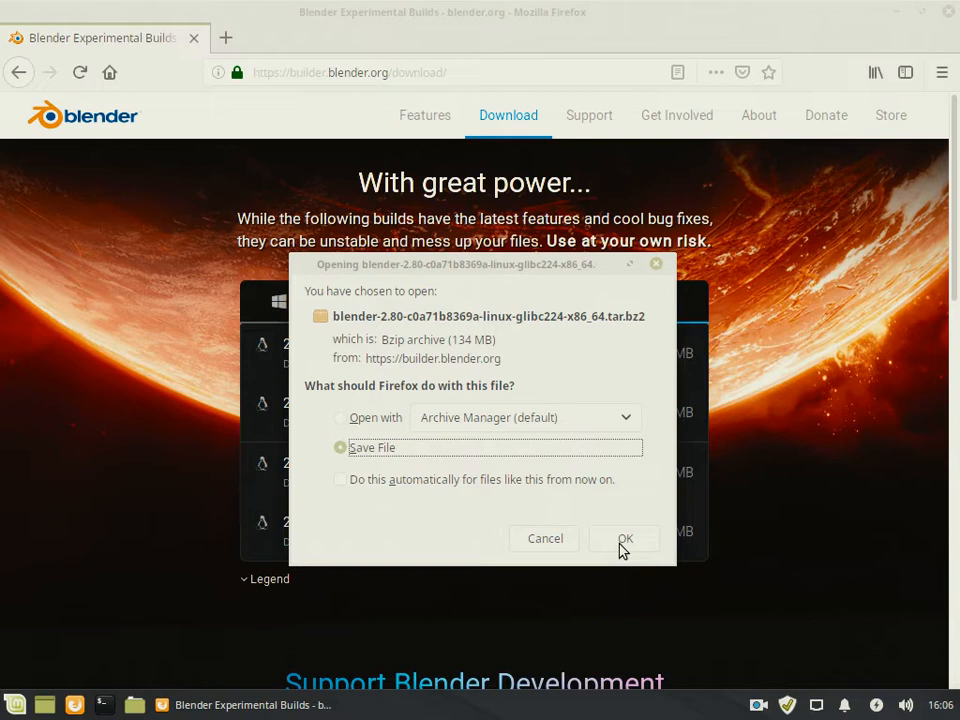
left_click(624, 538)
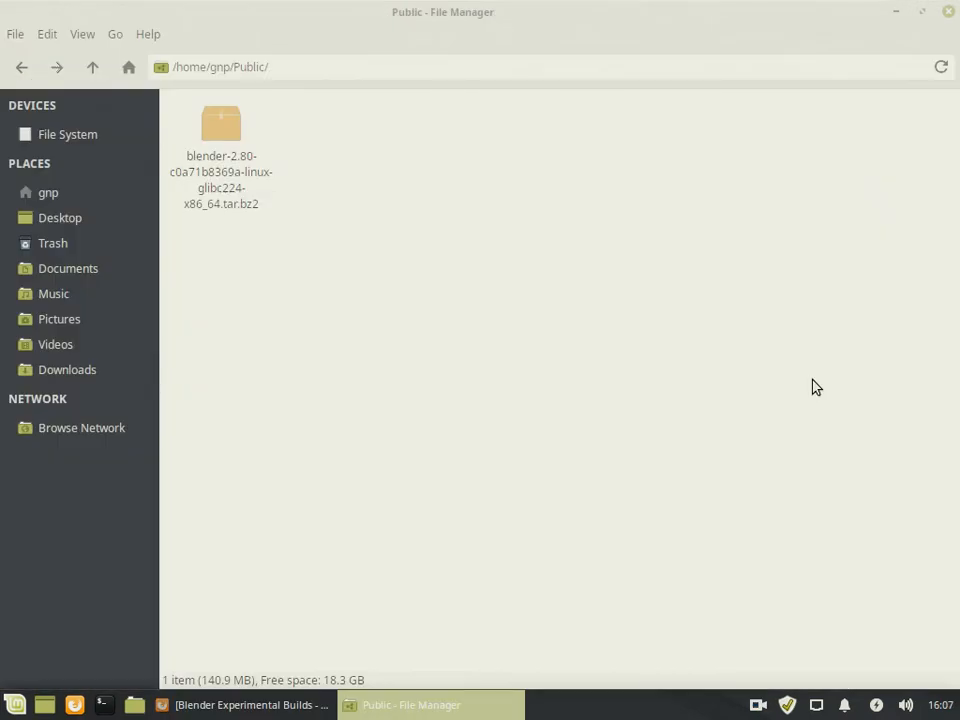
mouse_move(520, 292)
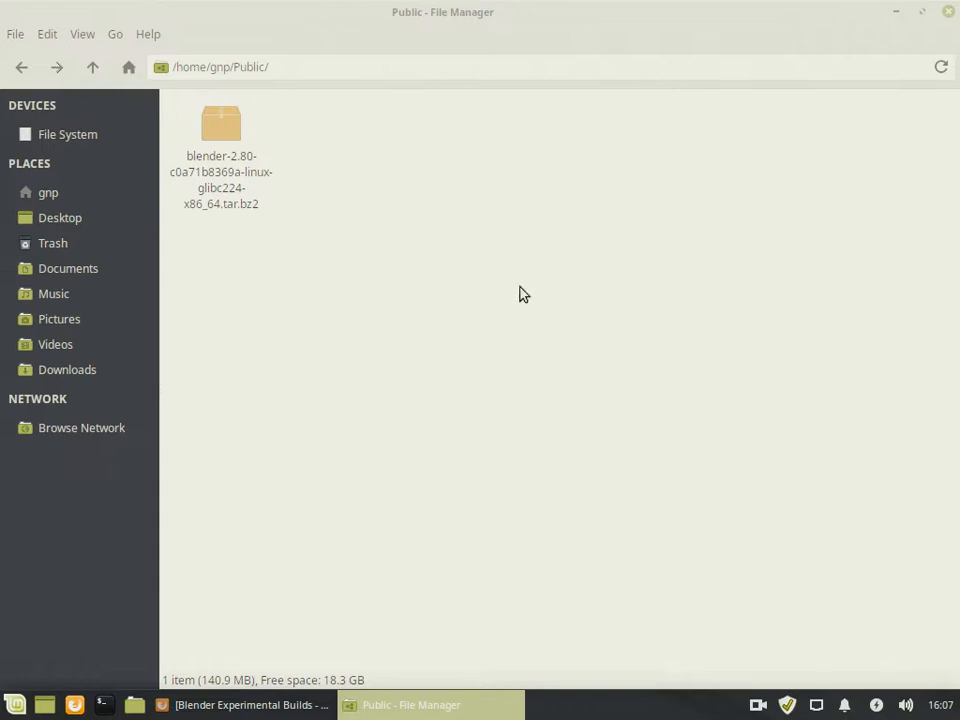
Extract the downloaded .tar.bz2 archive in Public into a blender-2.80 folder beside it
right_click(220, 124)
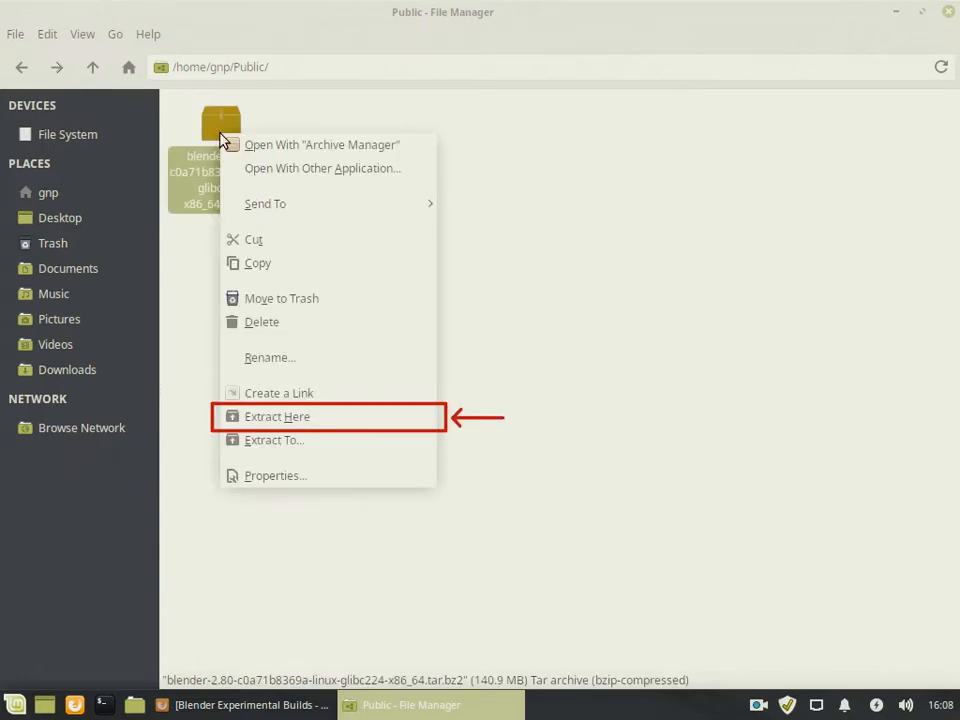
mouse_move(296, 392)
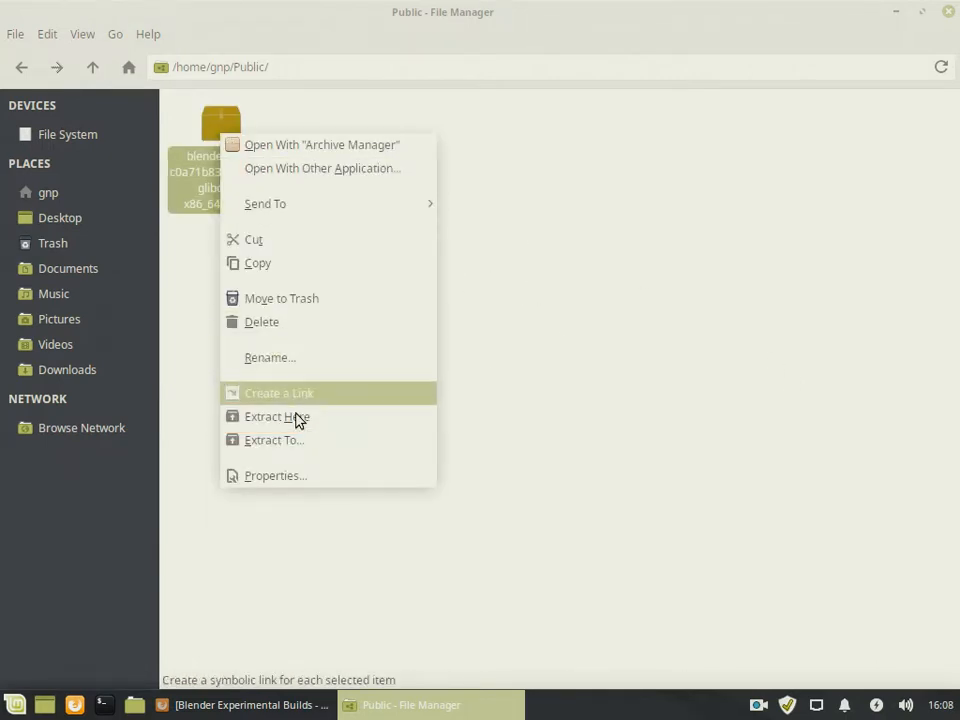
left_click(276, 416)
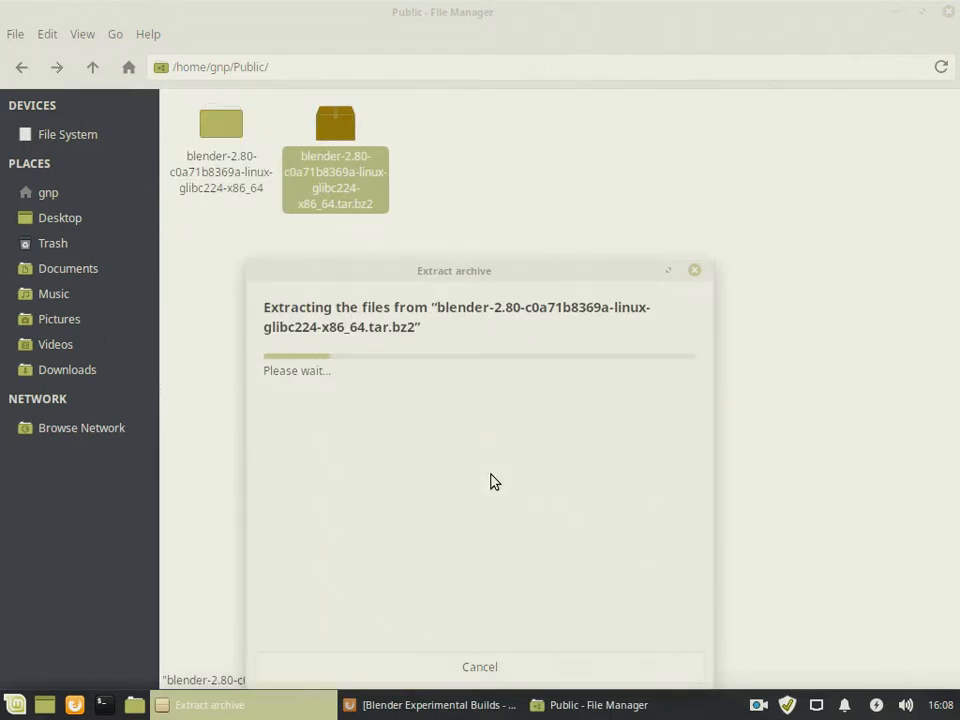
right_click(220, 124)
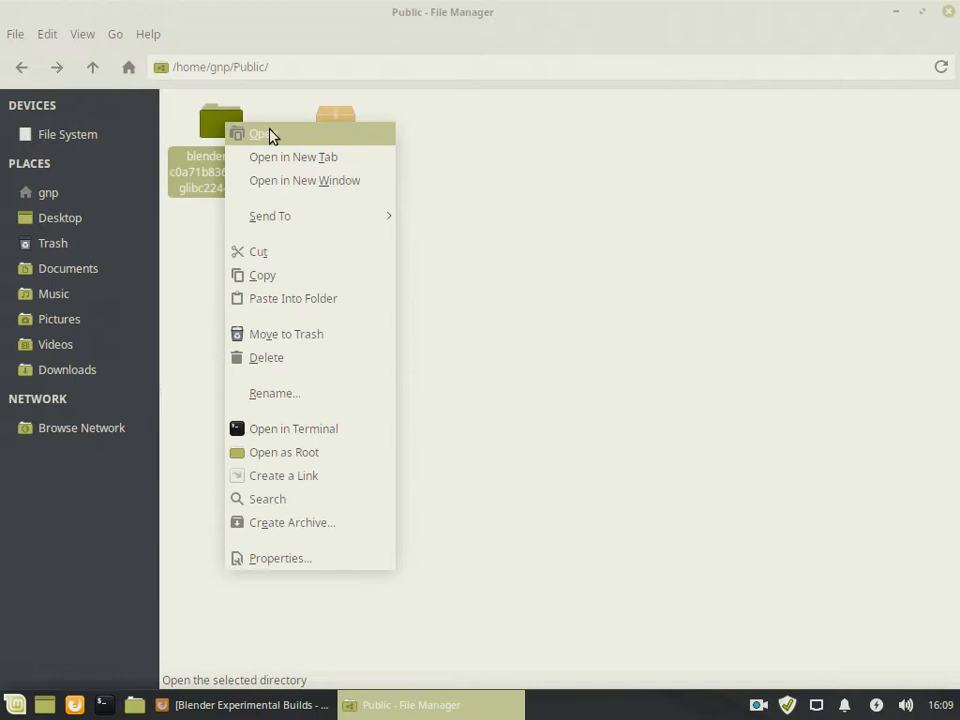
Inside the extracted folder, allow blender.desktop to run as a program via its Permissions properties
left_click(260, 132)
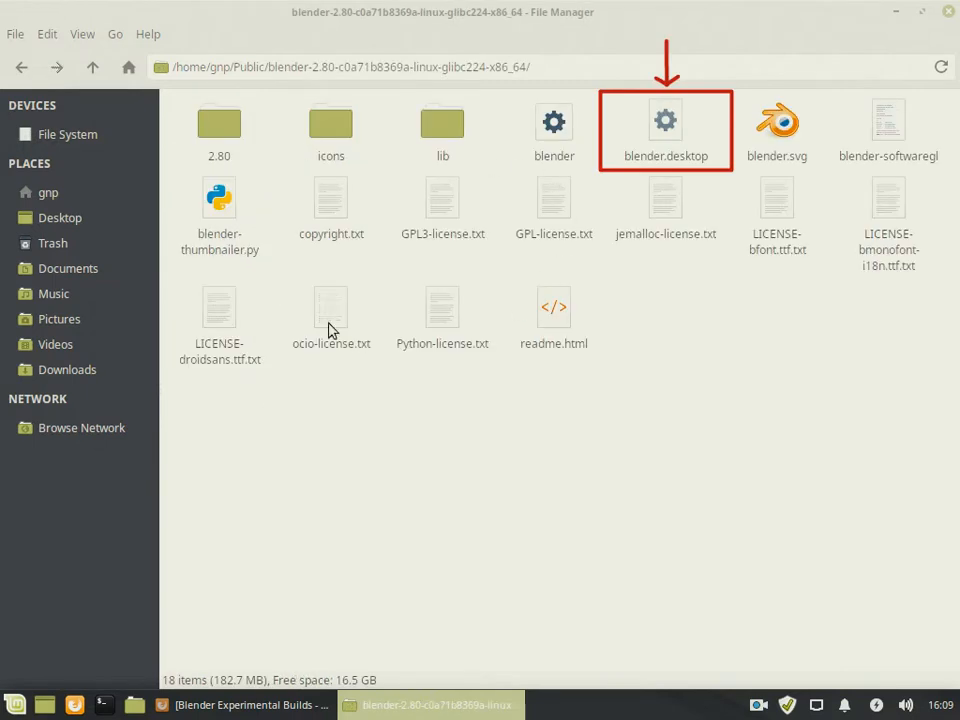
mouse_move(668, 170)
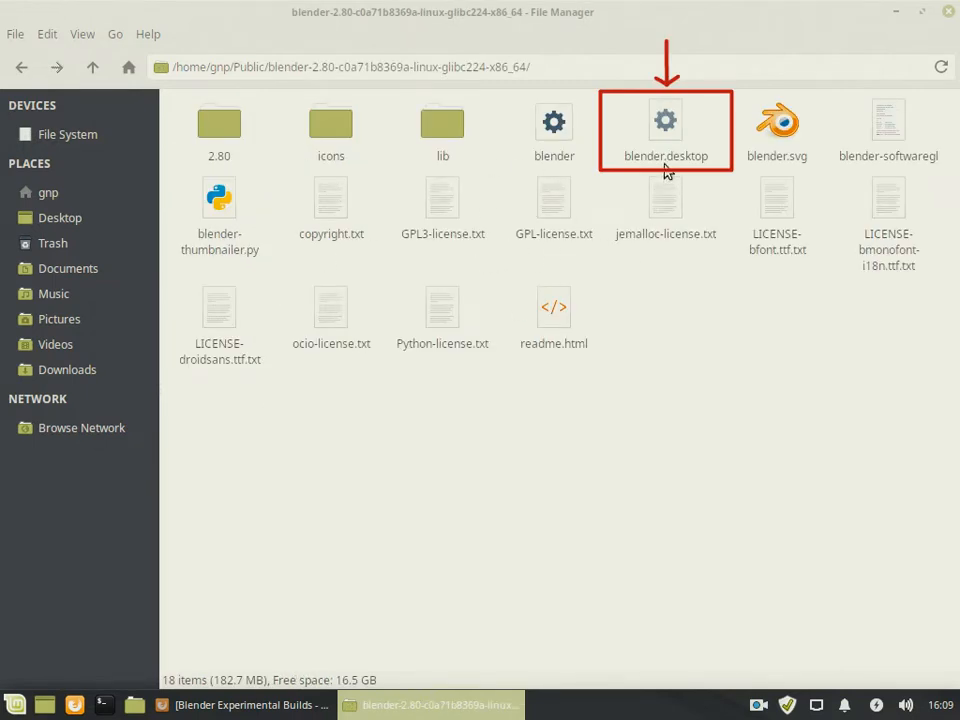
right_click(664, 120)
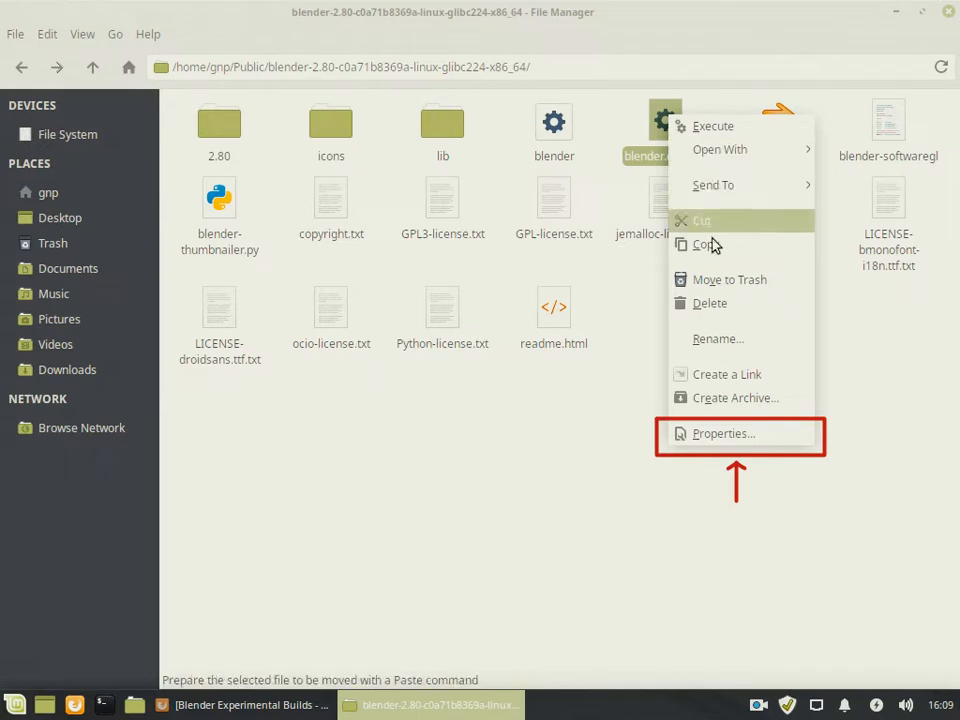
left_click(724, 432)
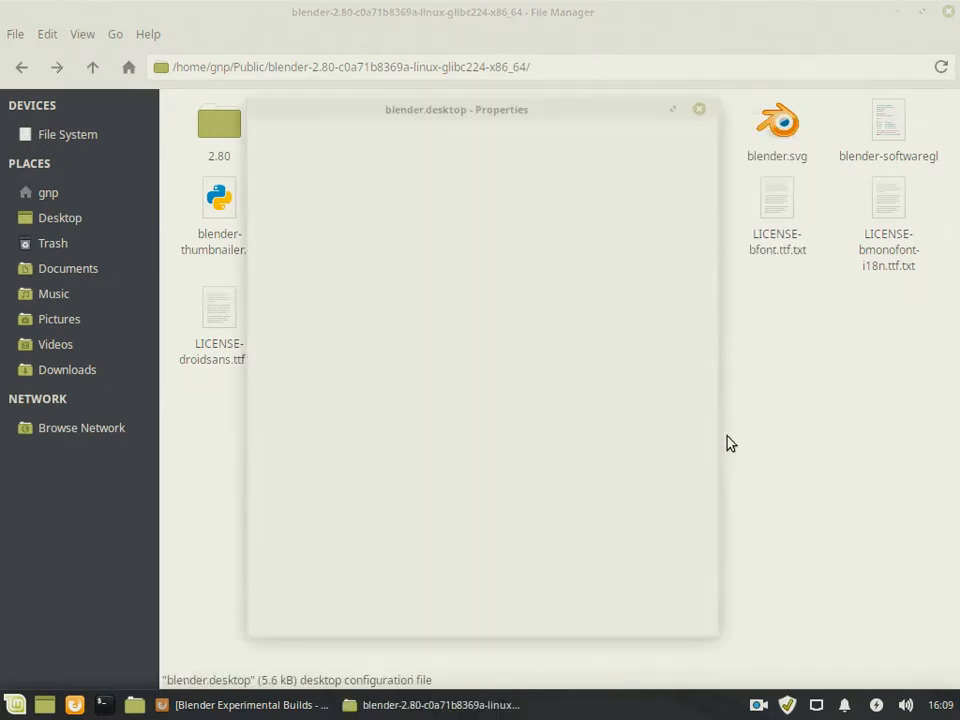
left_click(416, 140)
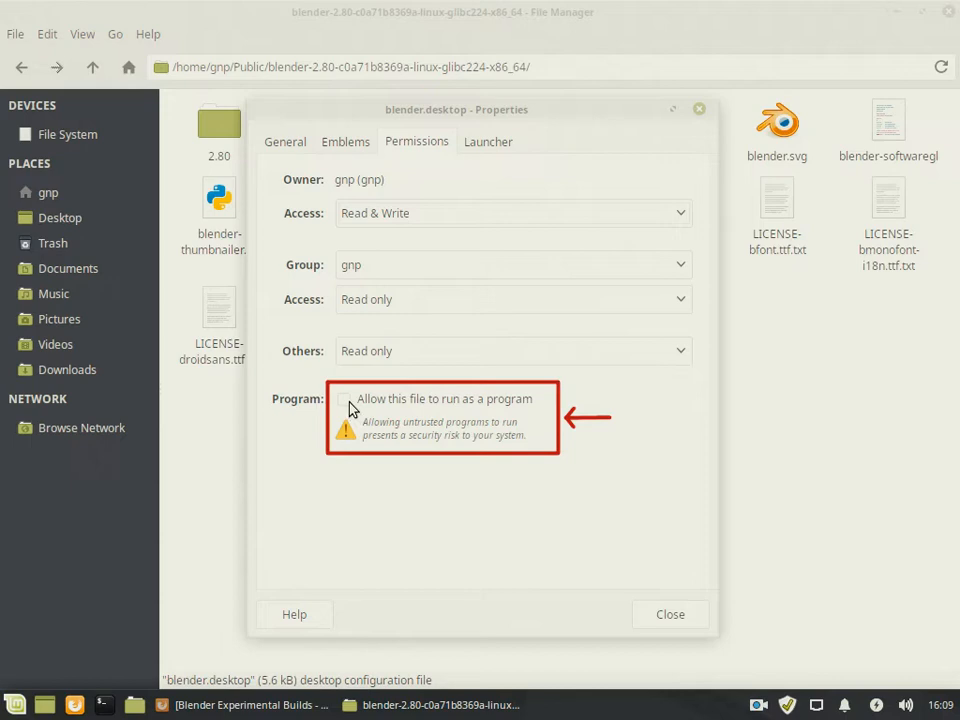
left_click(344, 400)
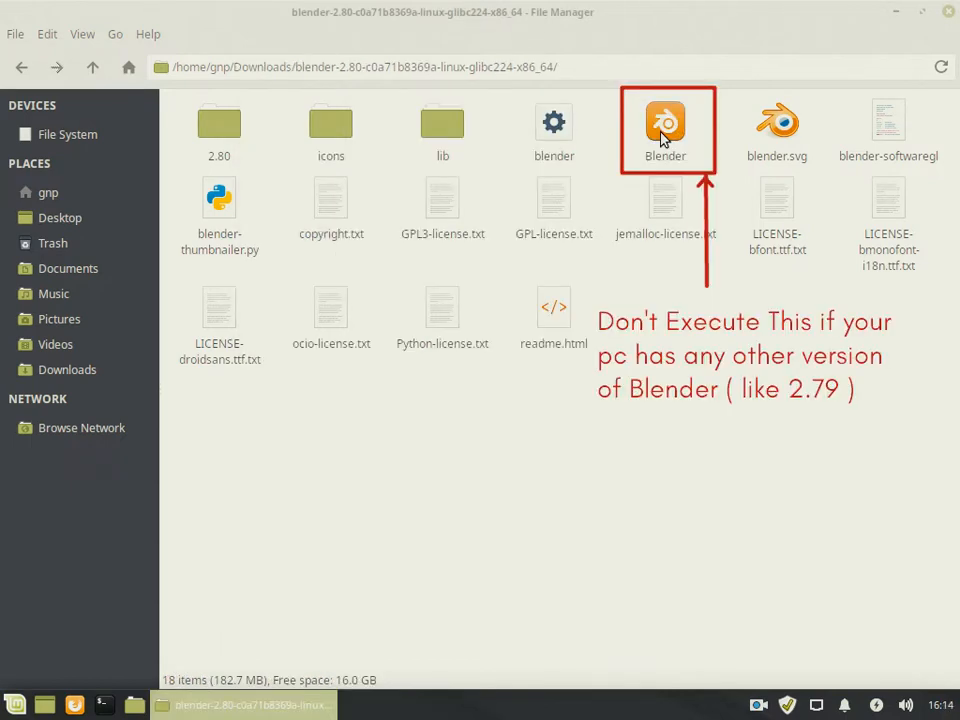
Execute the blender executable in the extracted folder to start Blender 2.80 Beta
right_click(664, 124)
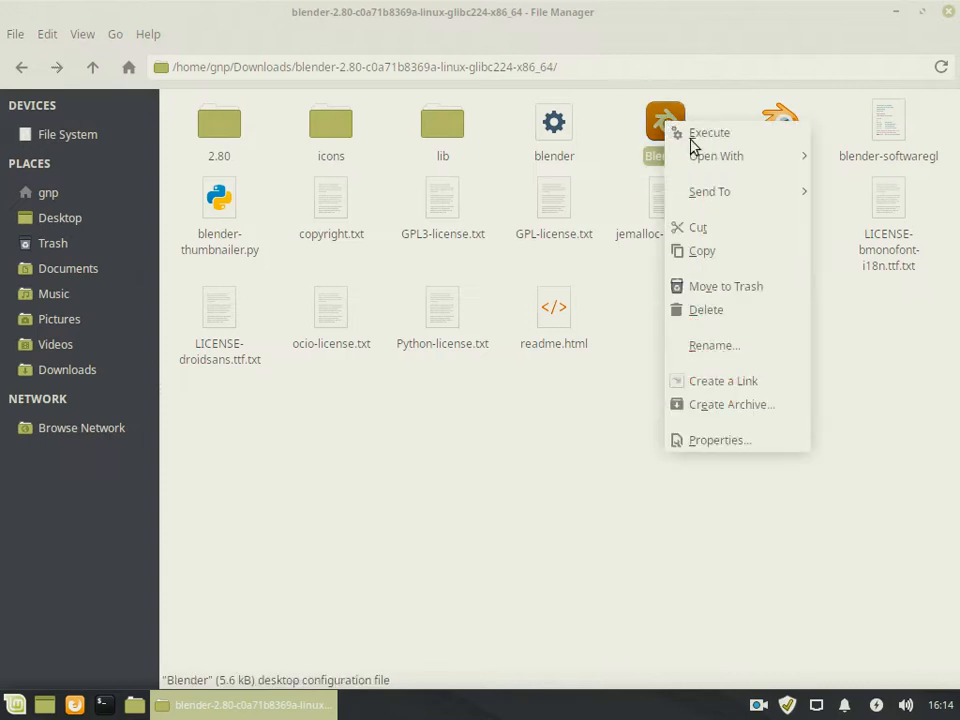
left_click(708, 132)
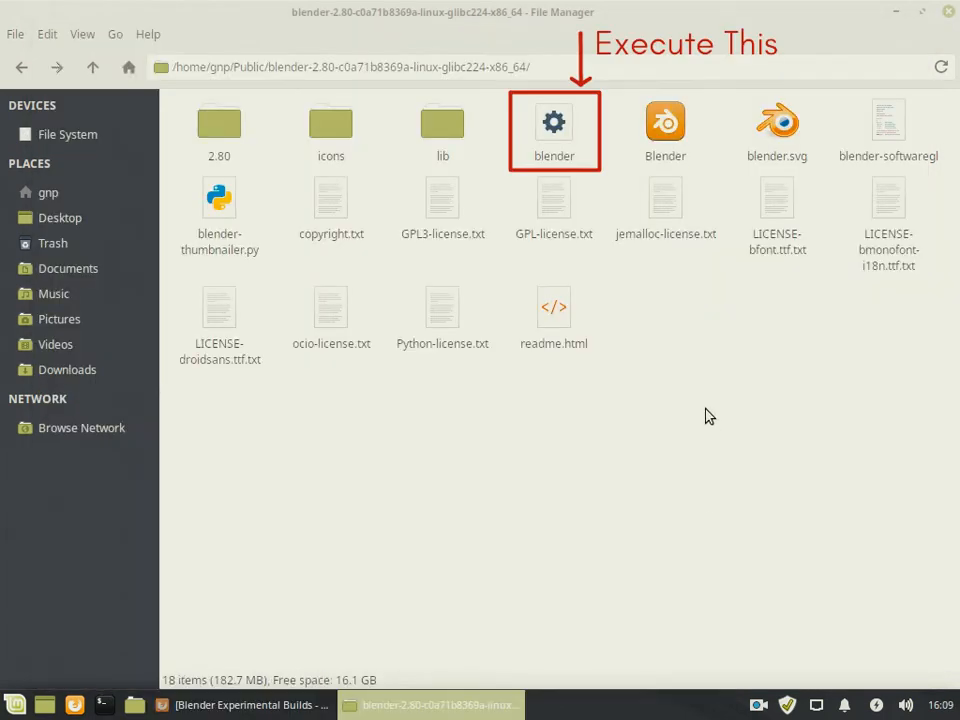
mouse_move(554, 150)
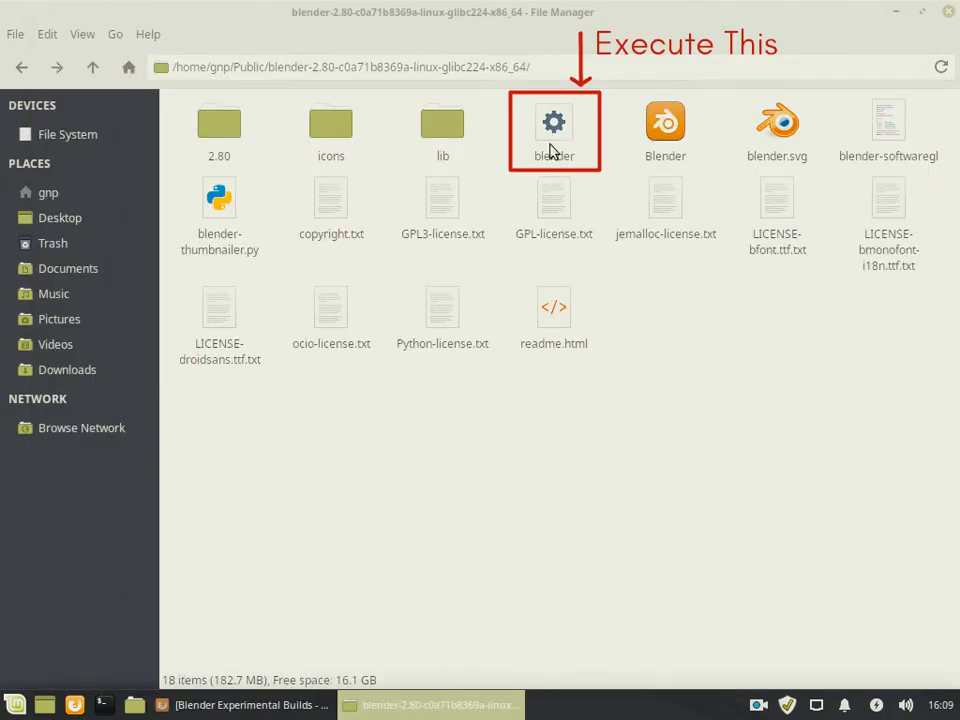
left_click(554, 130)
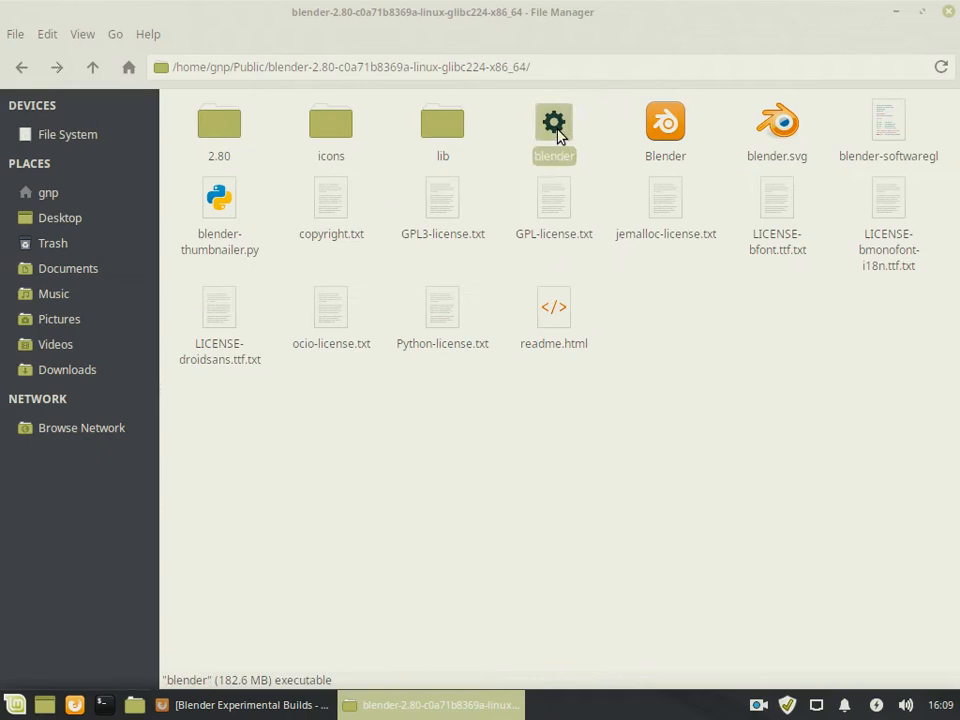
right_click(554, 130)
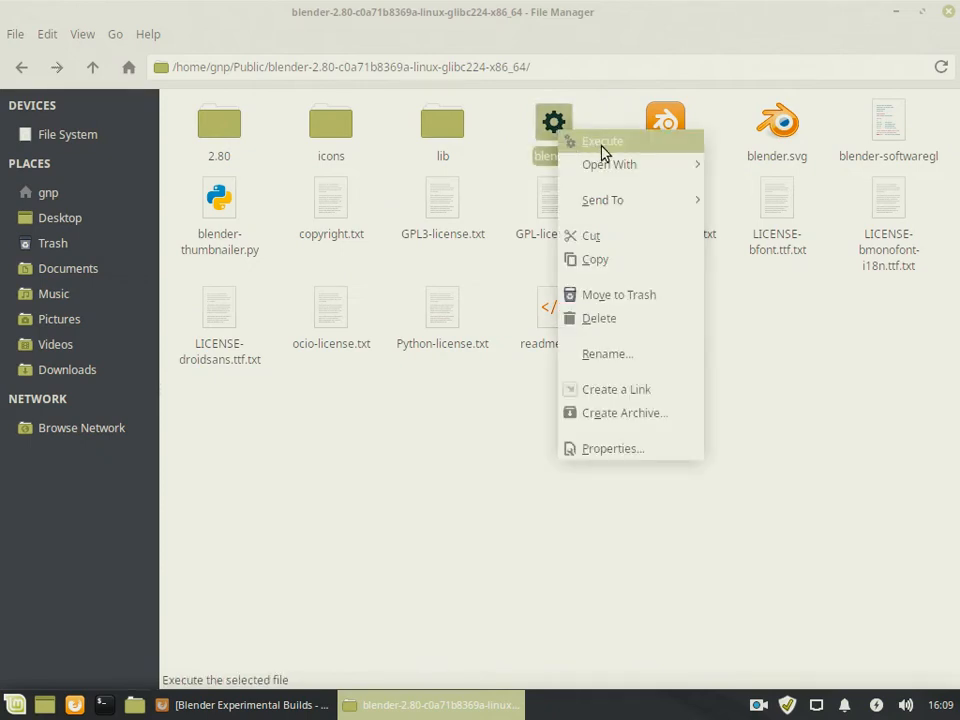
left_click(602, 140)
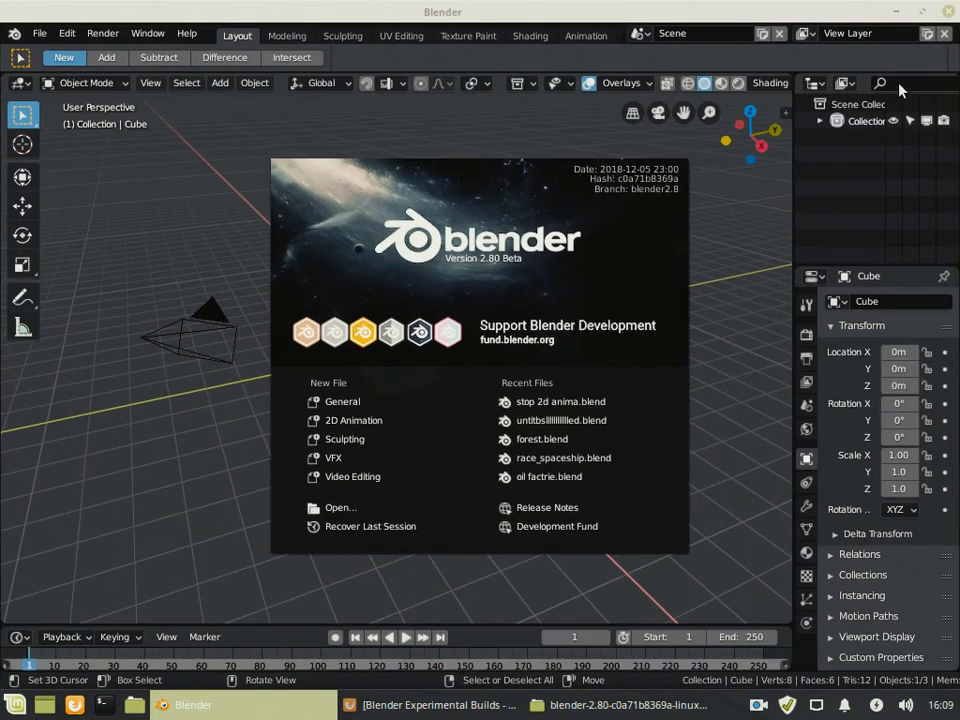
mouse_move(560, 350)
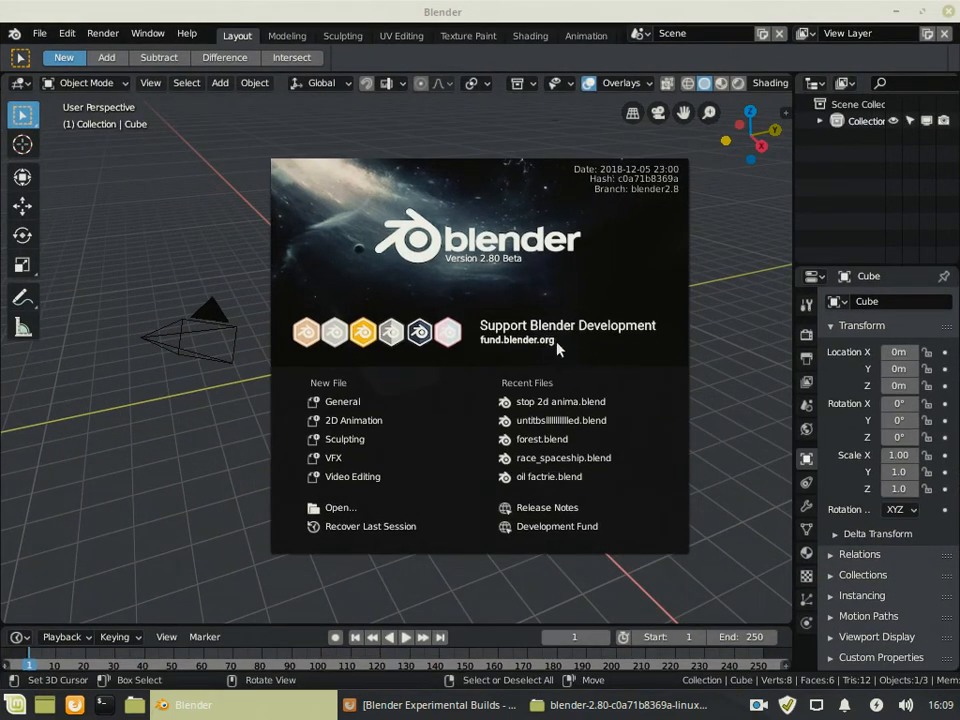
Dismiss the splash screen to the default cube scene and keep Eevee as the render engine
left_click(480, 400)
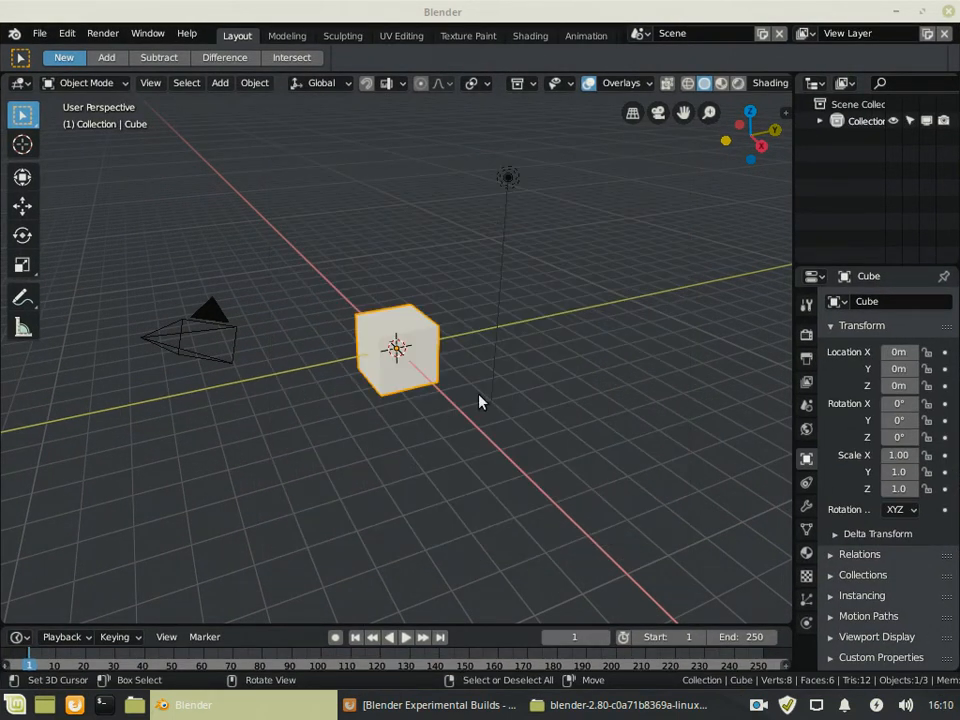
left_click_drag(480, 400, 204, 400)
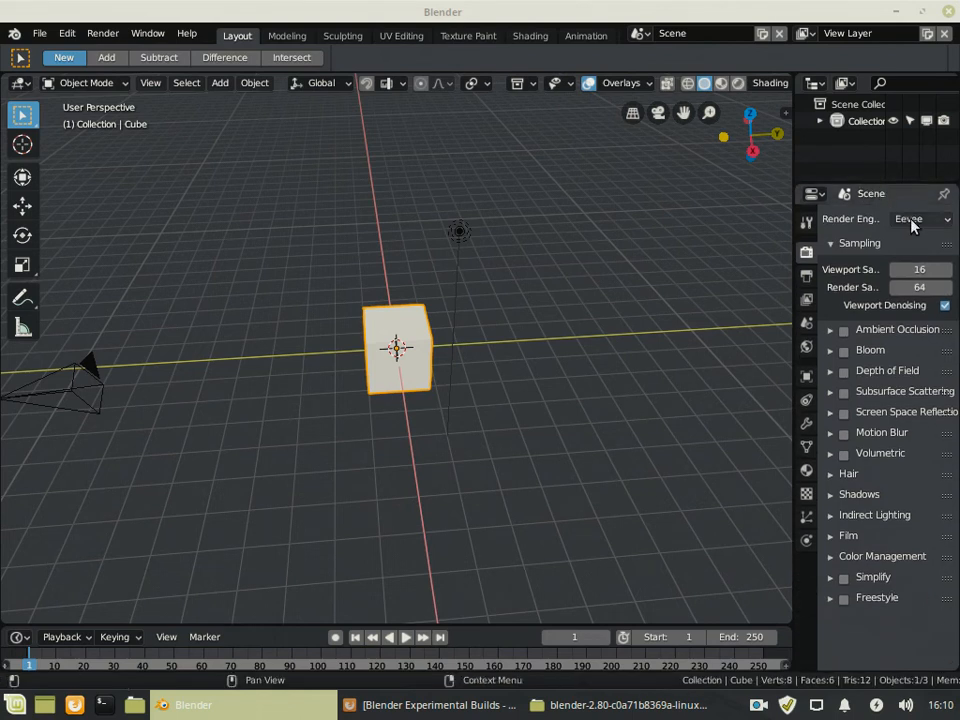
left_click(918, 218)
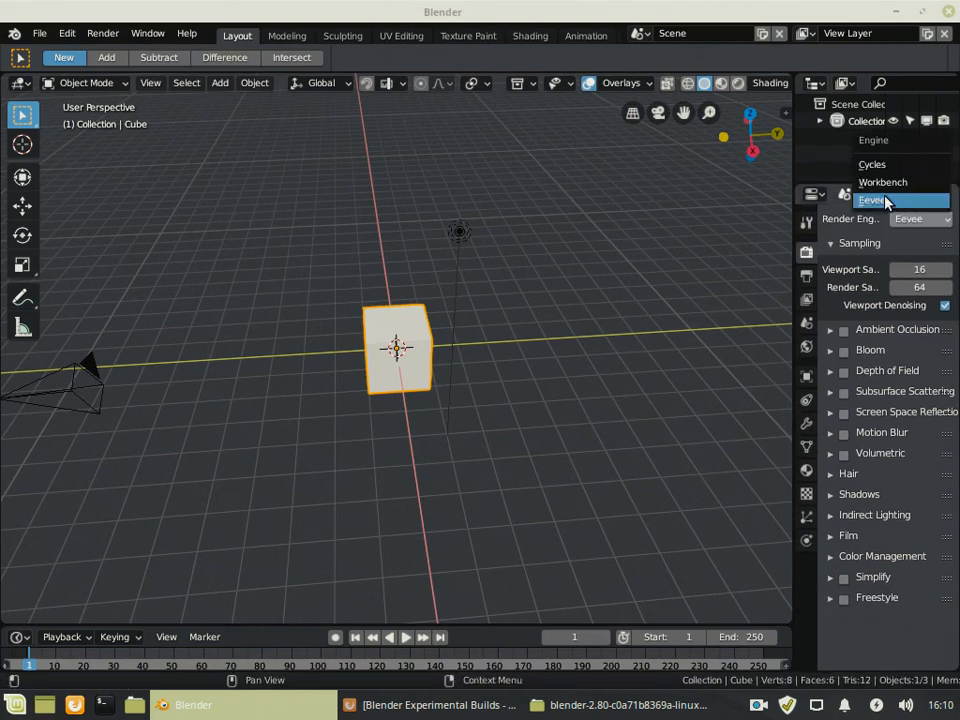
left_click(872, 200)
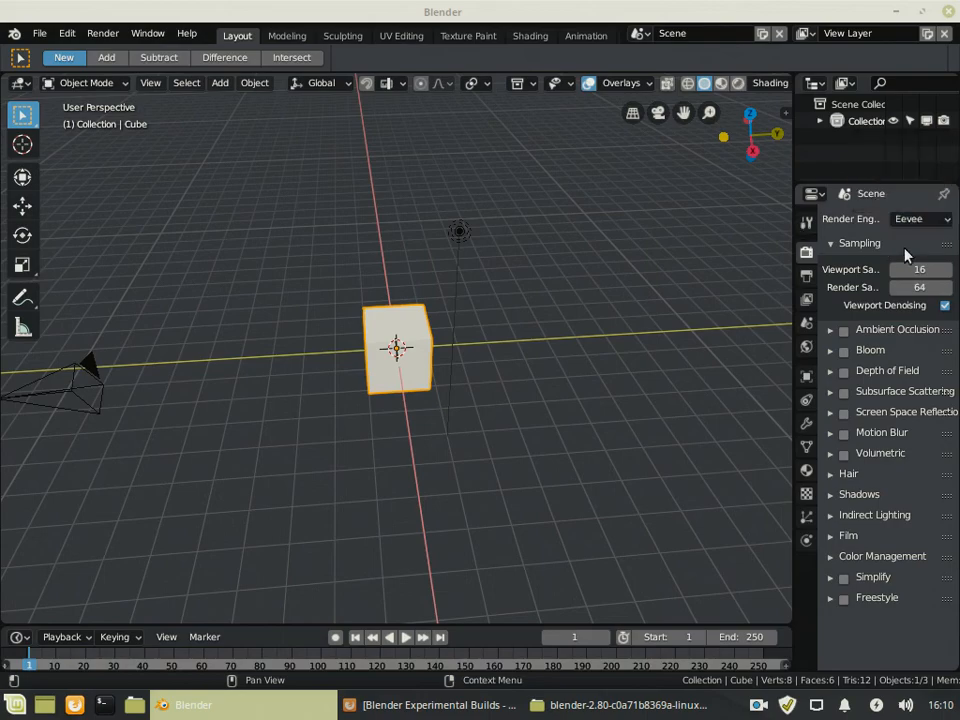